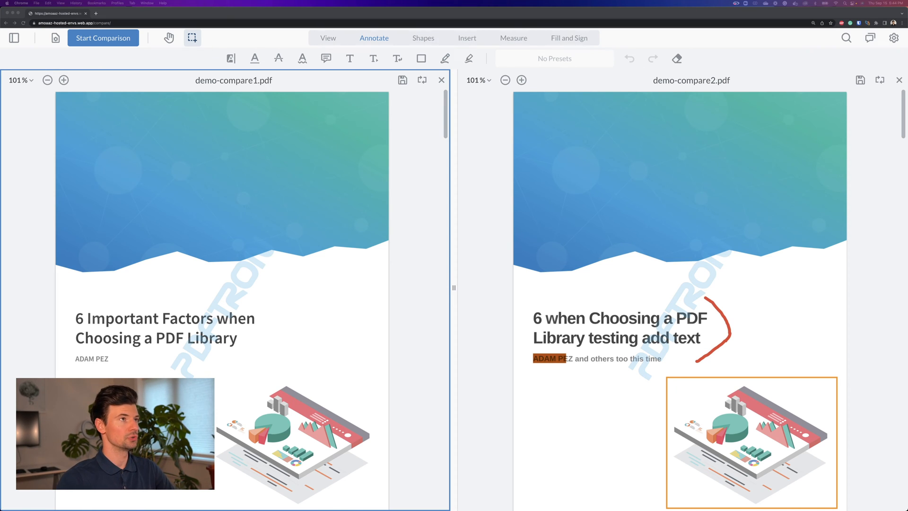
mouse_move(499, 347)
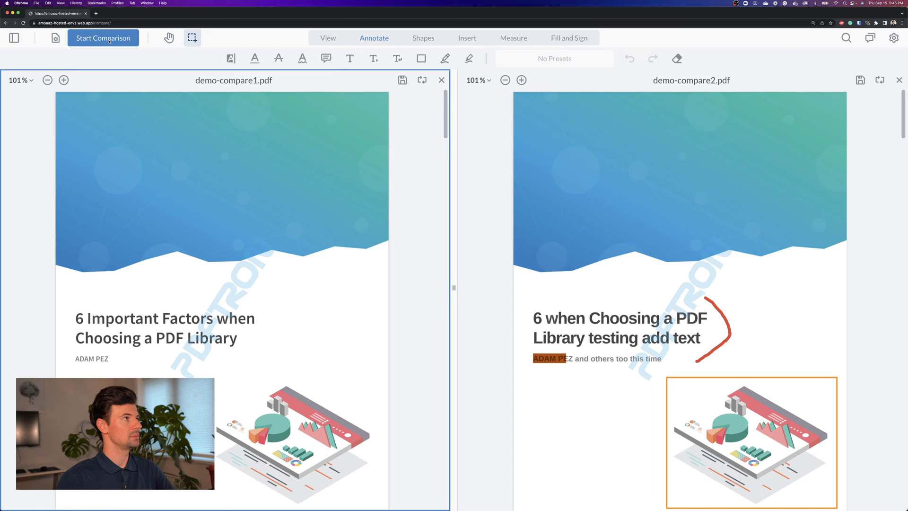
Run the comparison, marking 'Important Factors' removed and 'testing add text' added.
click(103, 38)
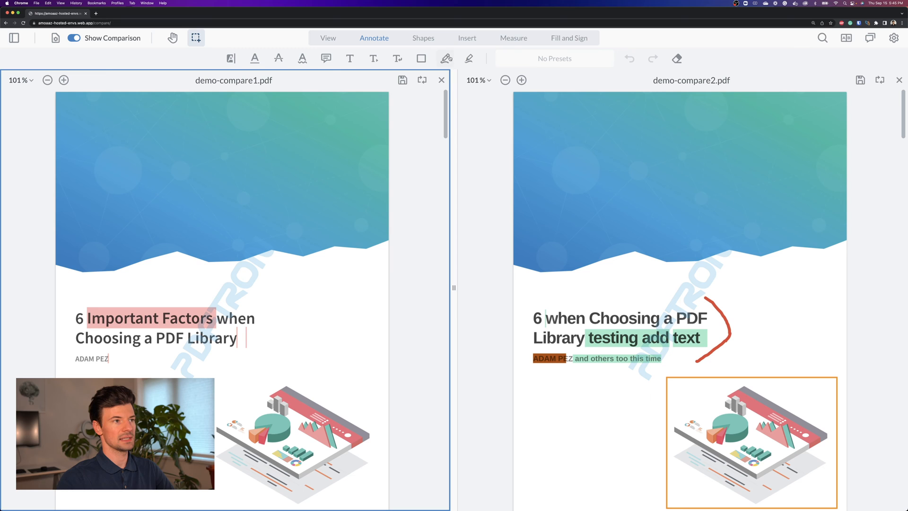
Show the Changes List panel itemizing all 99 deletions and insertions.
click(846, 38)
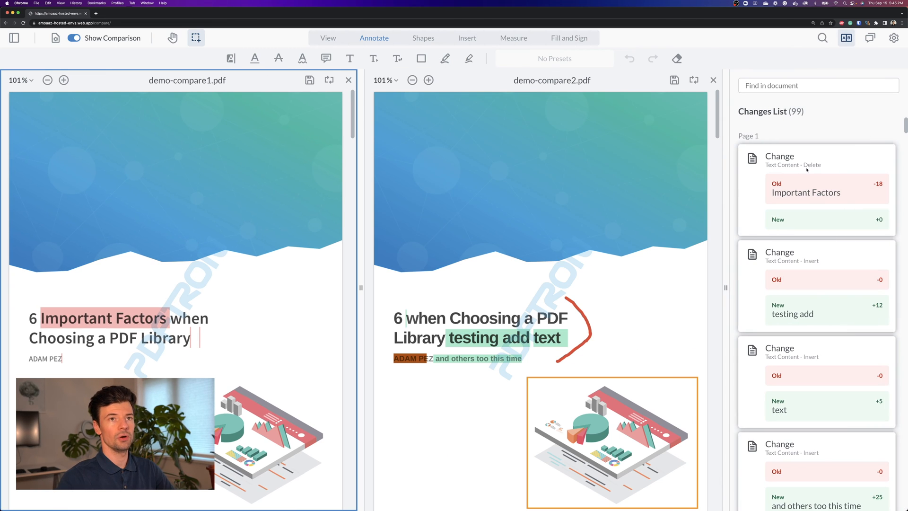
mouse_move(832, 342)
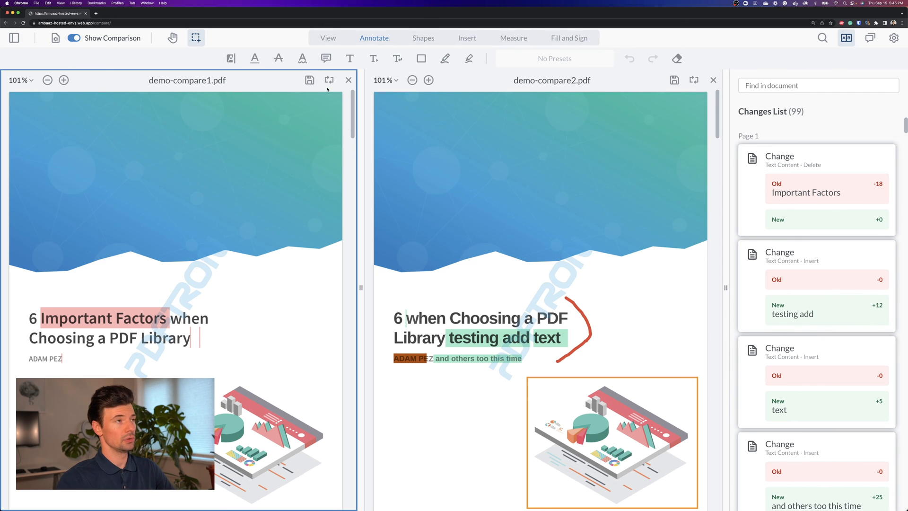
mouse_move(322, 197)
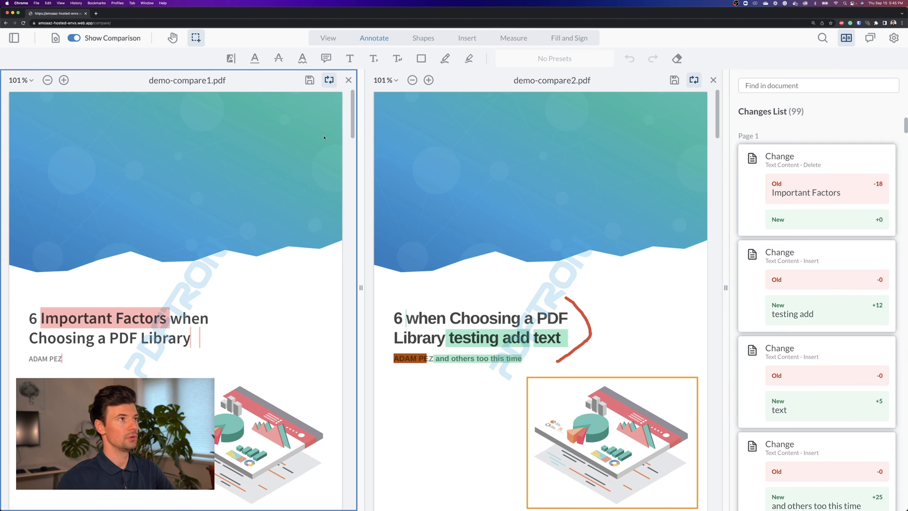
Scroll both synced documents down to the Overview section on page 2.
scroll(down, 3)
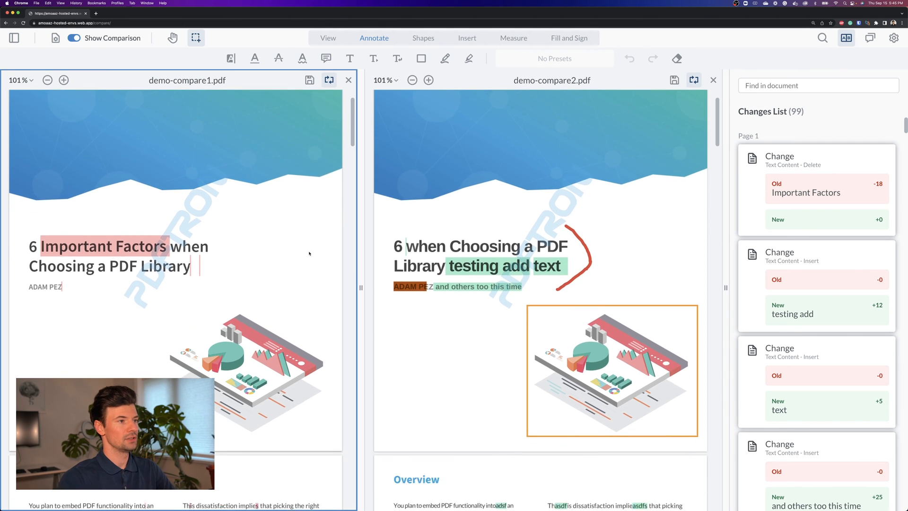
scroll(down, 3)
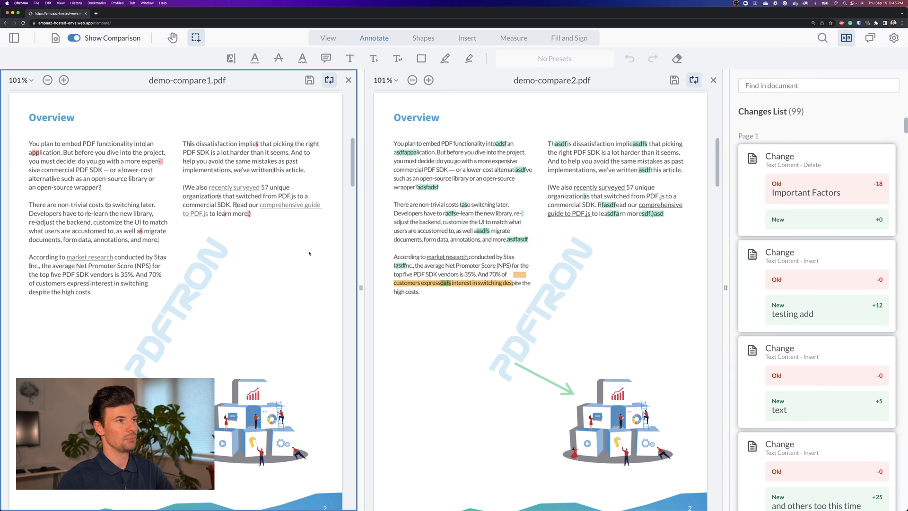